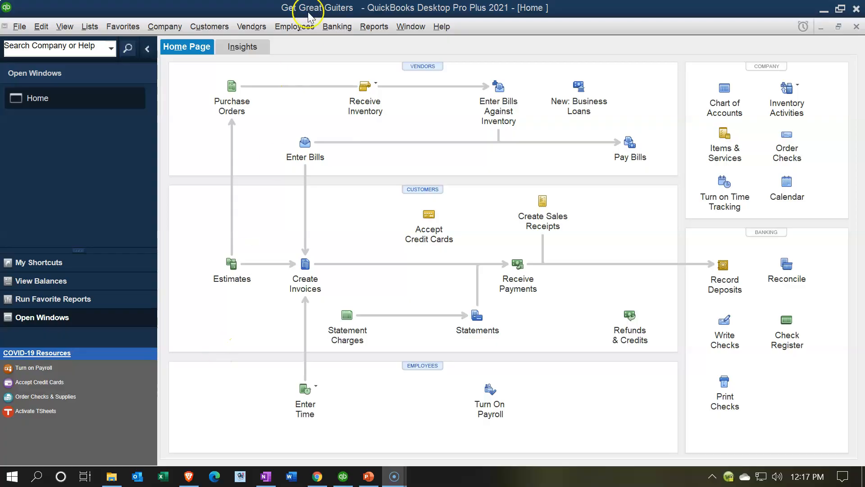
mouse_move(199, 146)
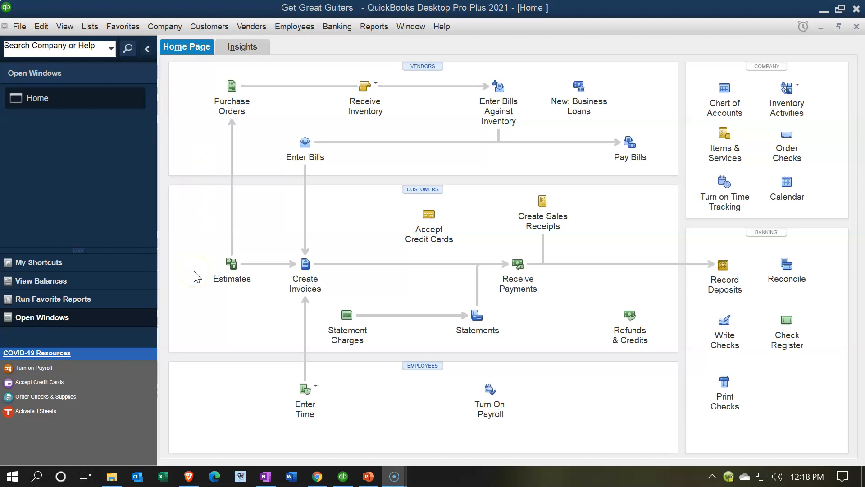
Step: Search Windows for "dis" and launch Display settings from the best match
click(36, 476)
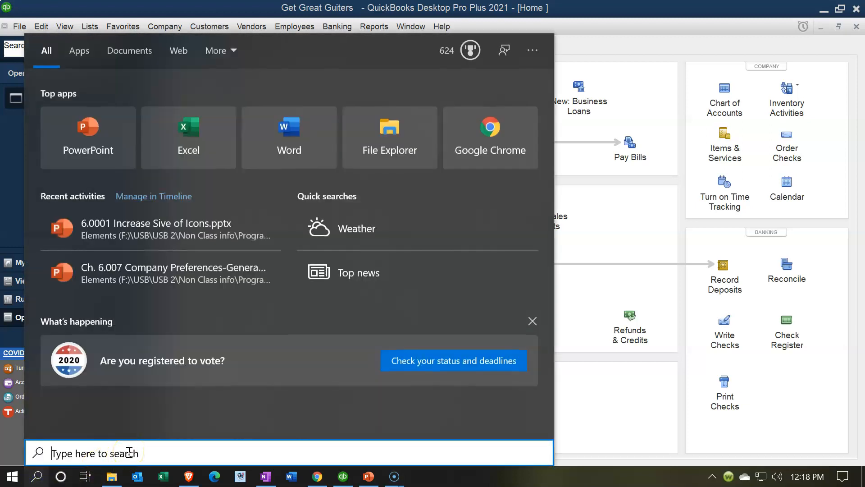
text(dis)
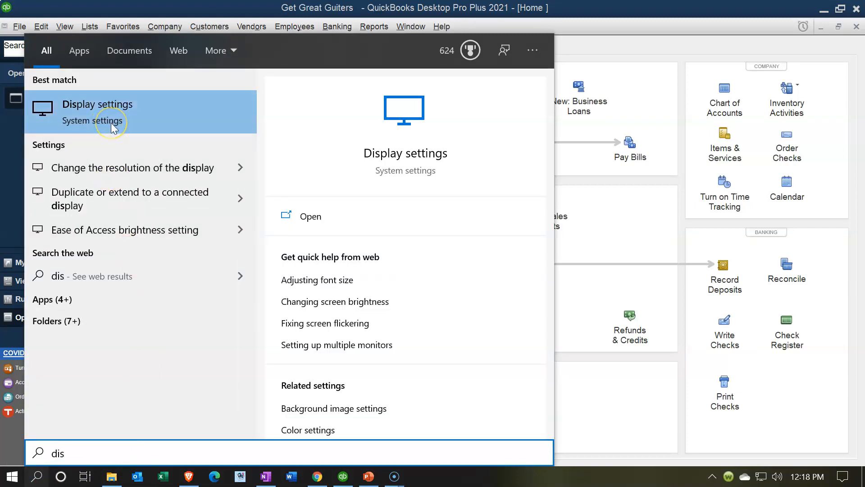
click(97, 105)
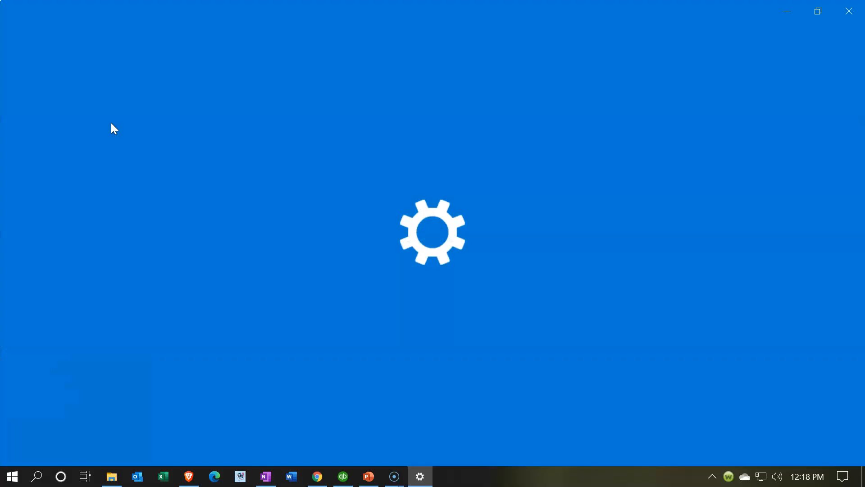
Step: Select display 1 and scroll down to the Scale and layout size options
click(421, 476)
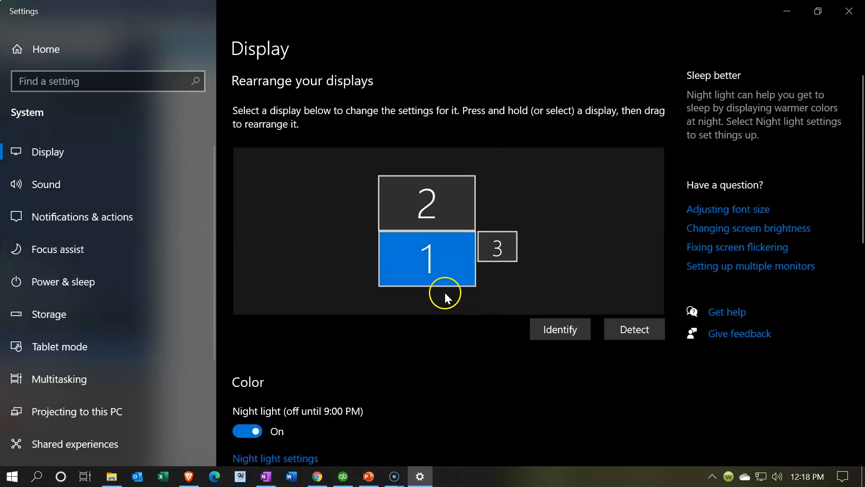
mouse_move(444, 290)
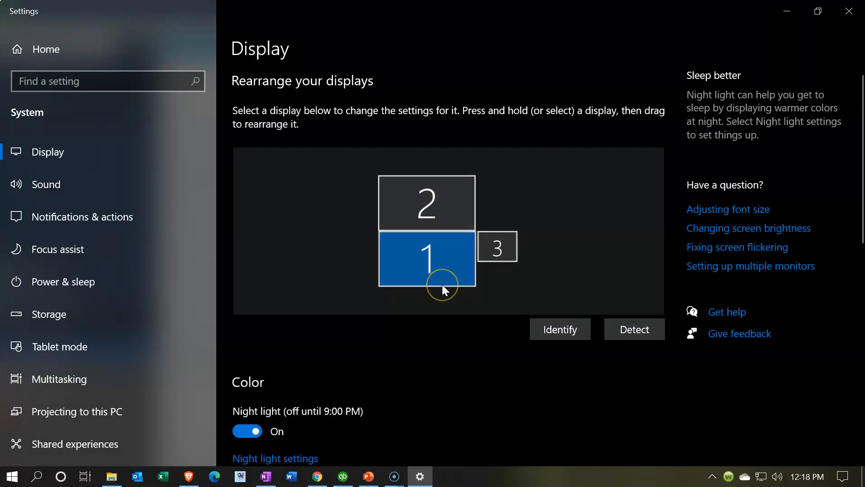
scroll(down, 3)
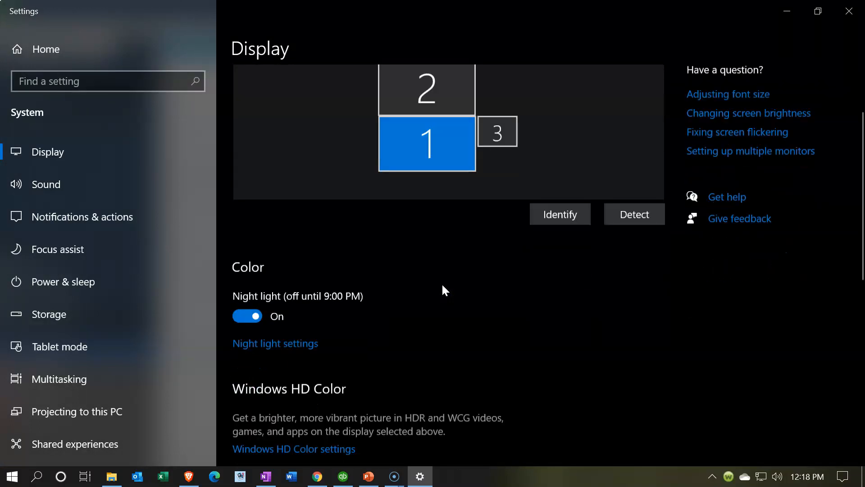
scroll(down, 3)
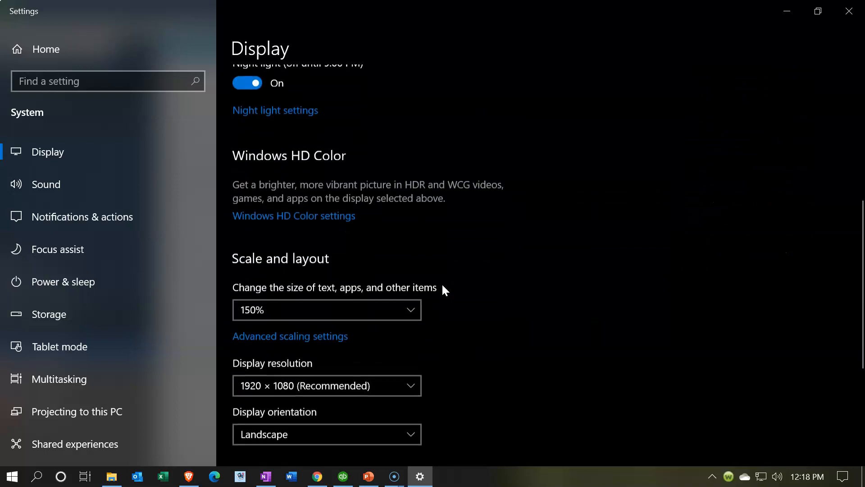
scroll(down, 3)
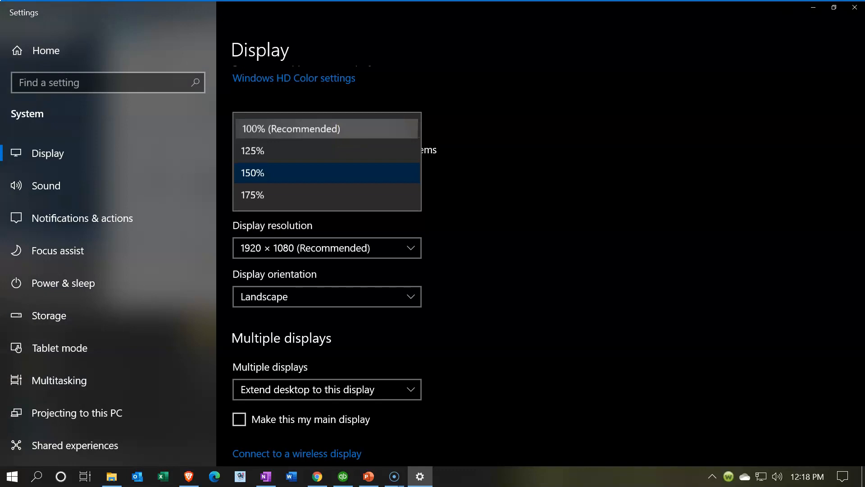
Step: Set scaling to 100% (Recommended), check QuickBooks, and return to Settings
click(292, 129)
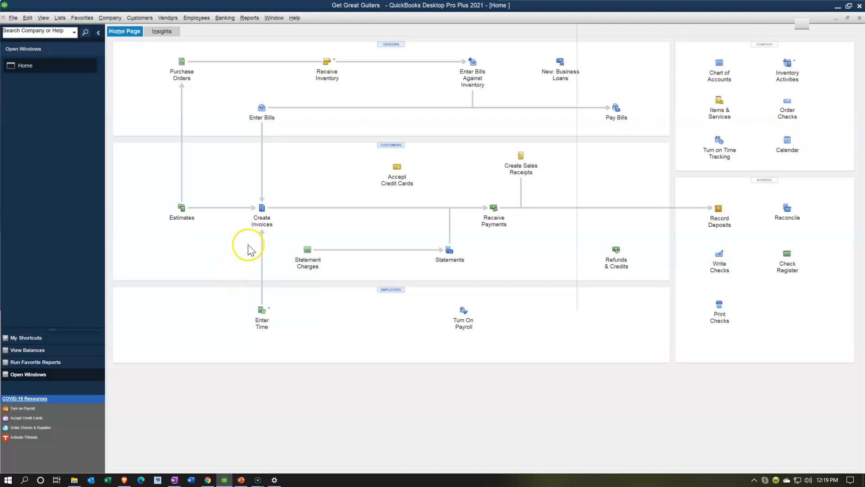
mouse_move(282, 434)
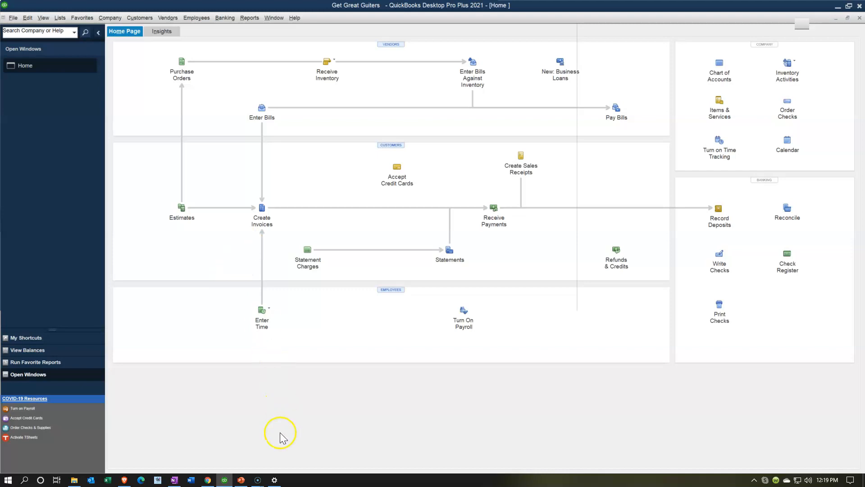
click(274, 478)
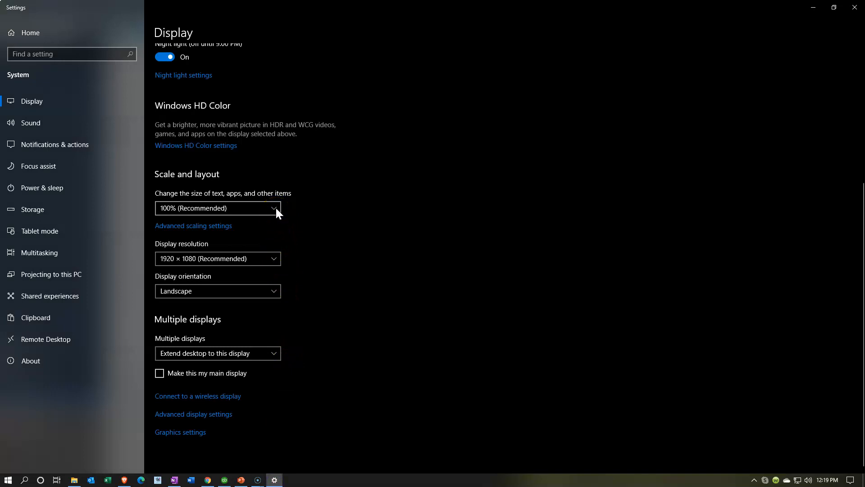
Step: Set the size of text, apps and other items to 150%
click(217, 209)
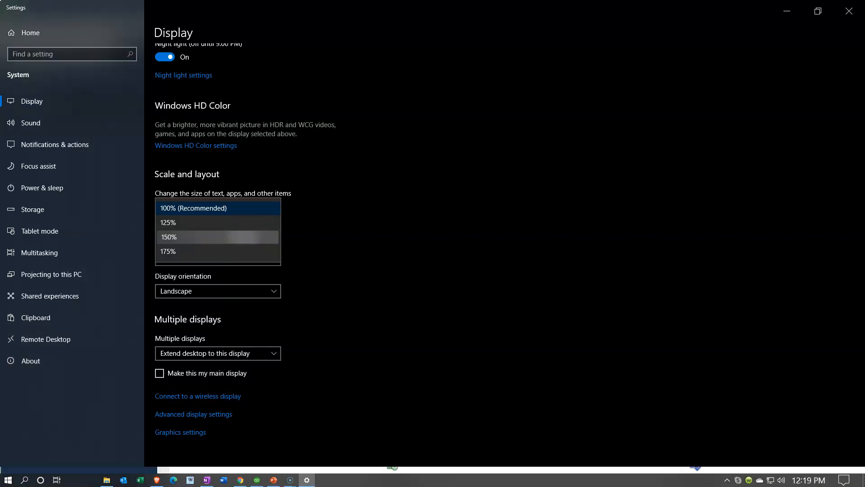
click(169, 237)
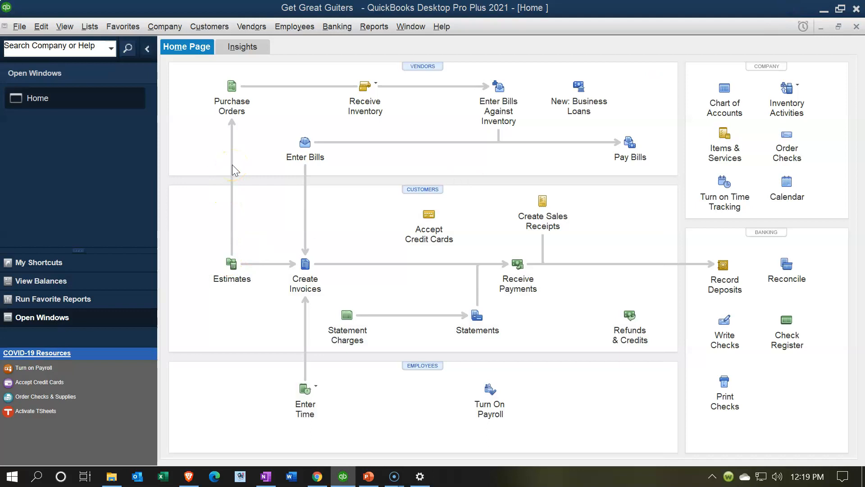
mouse_move(177, 169)
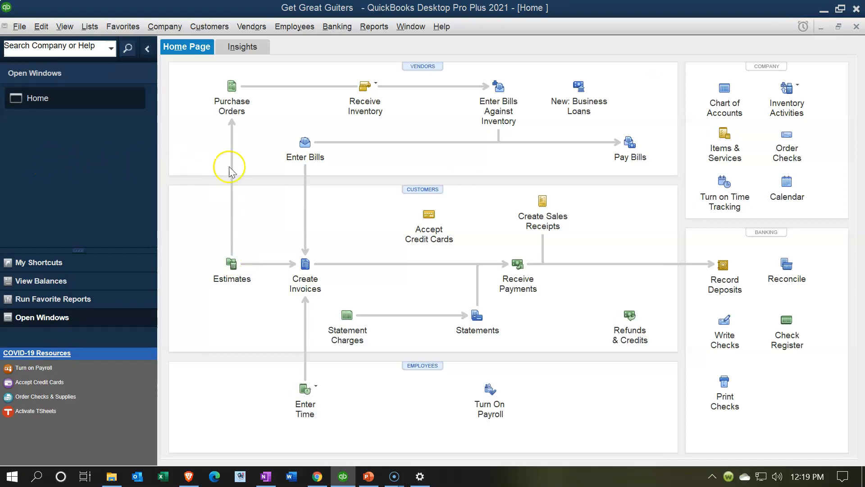
mouse_move(396, 166)
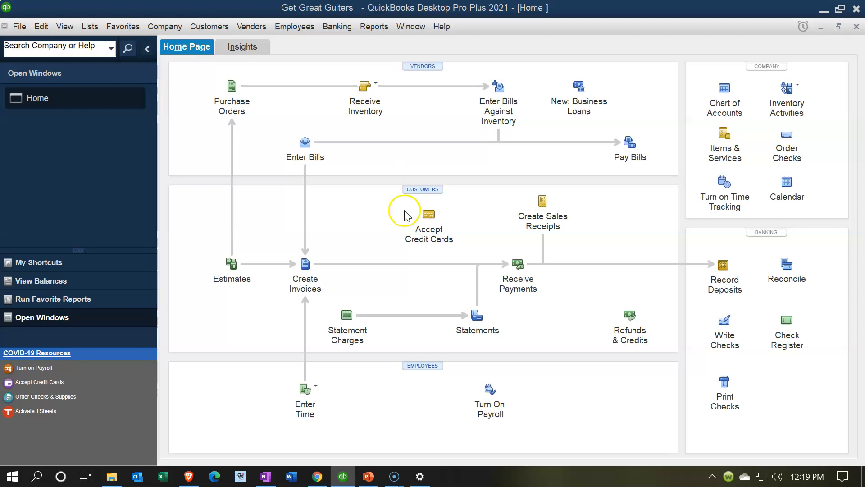
mouse_move(330, 476)
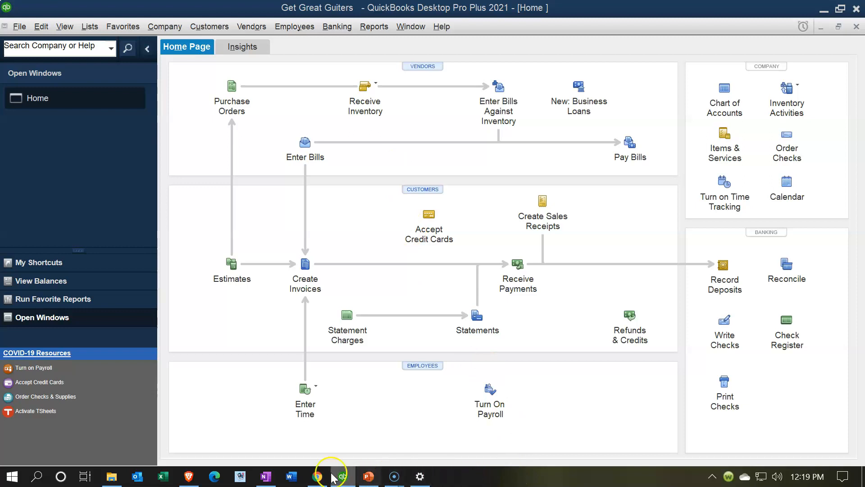